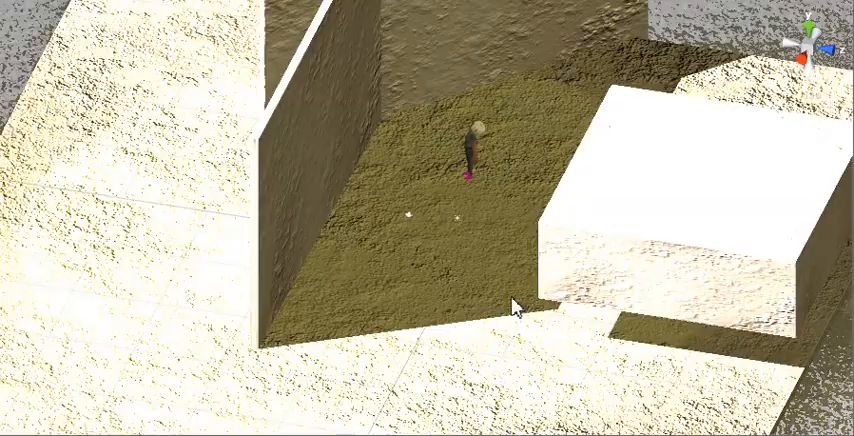
Step: Select the player character inside the walled courtyard so its move gizmo appears
click(470, 150)
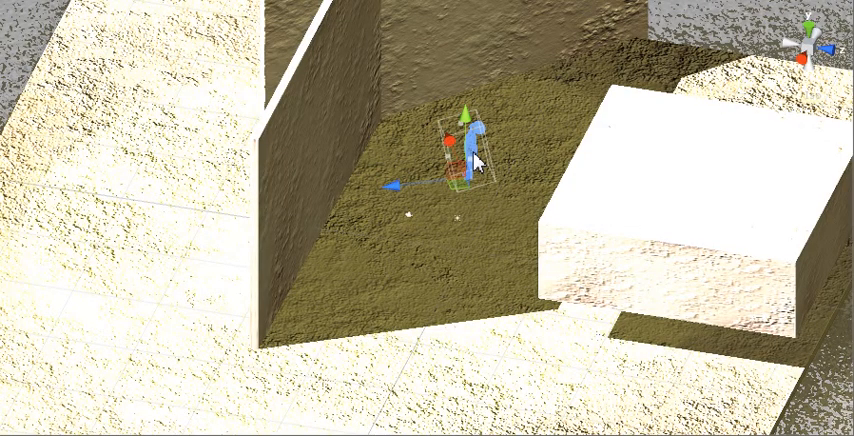